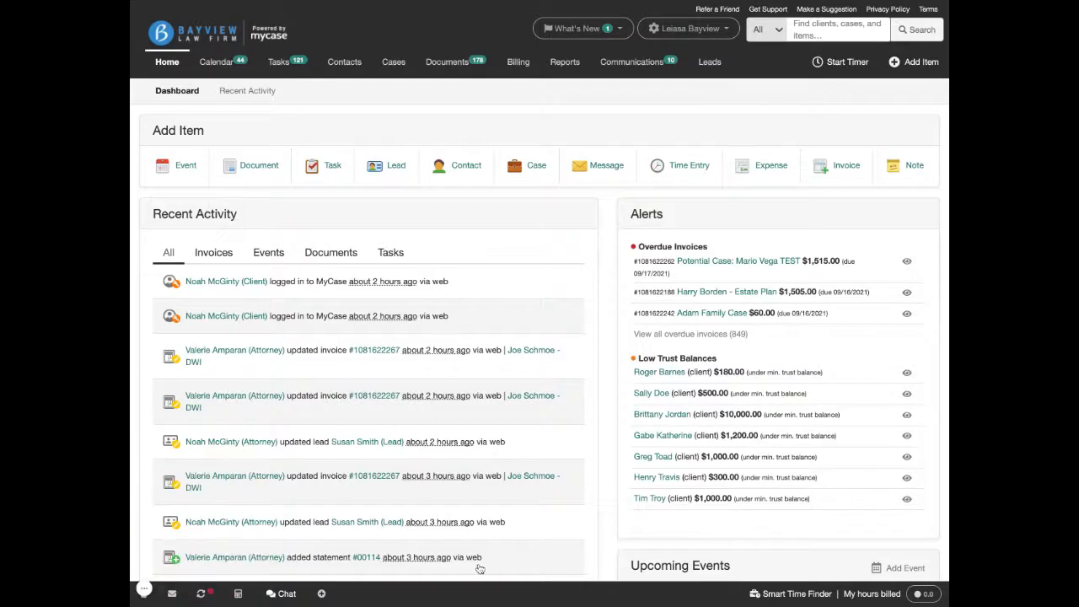
click(708, 61)
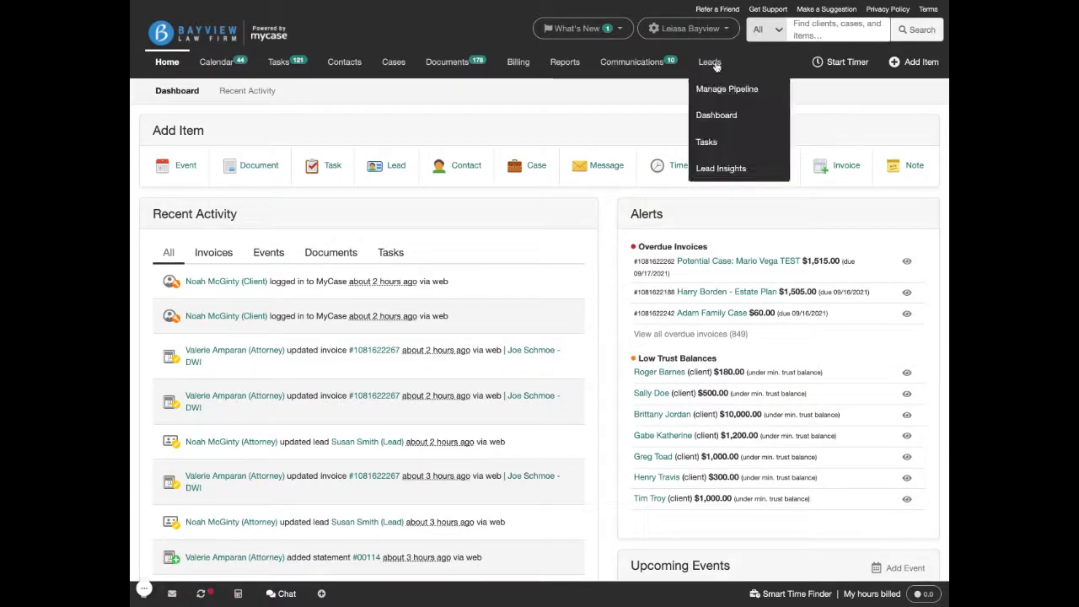
click(725, 88)
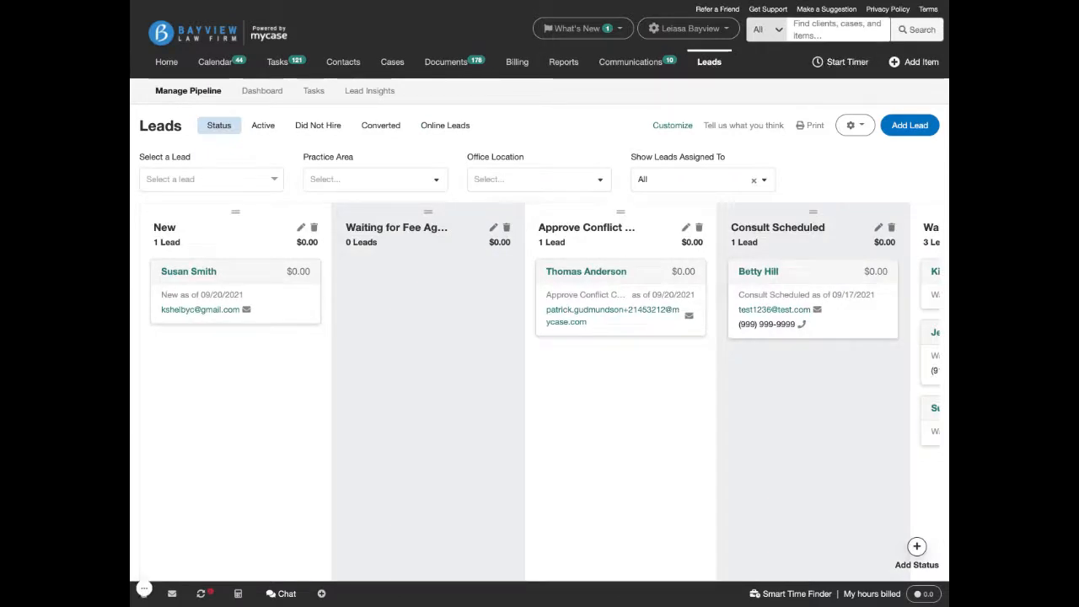
mouse_move(759, 271)
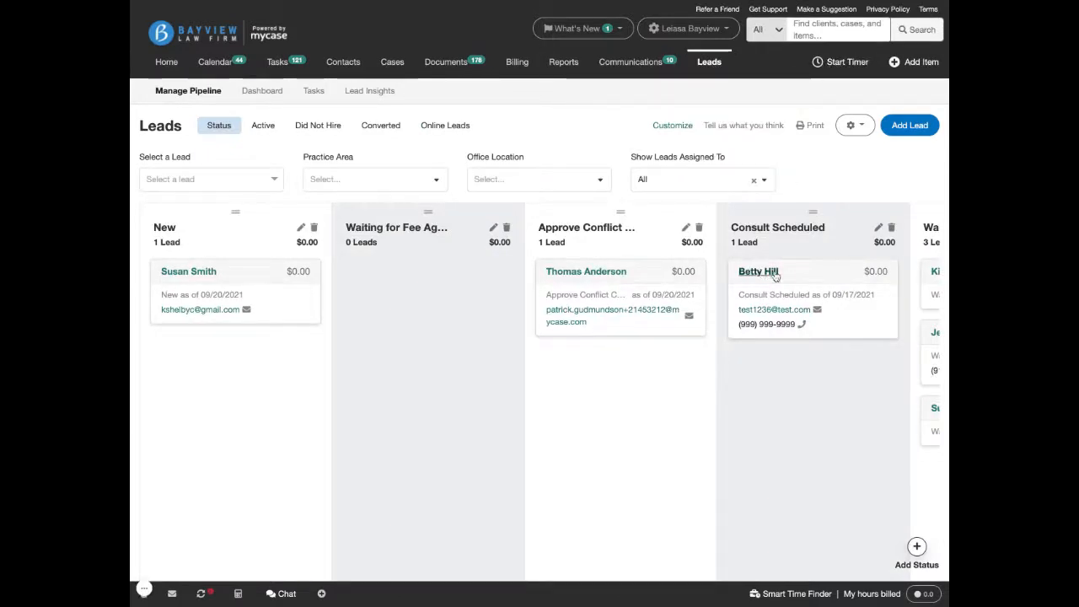
click(759, 272)
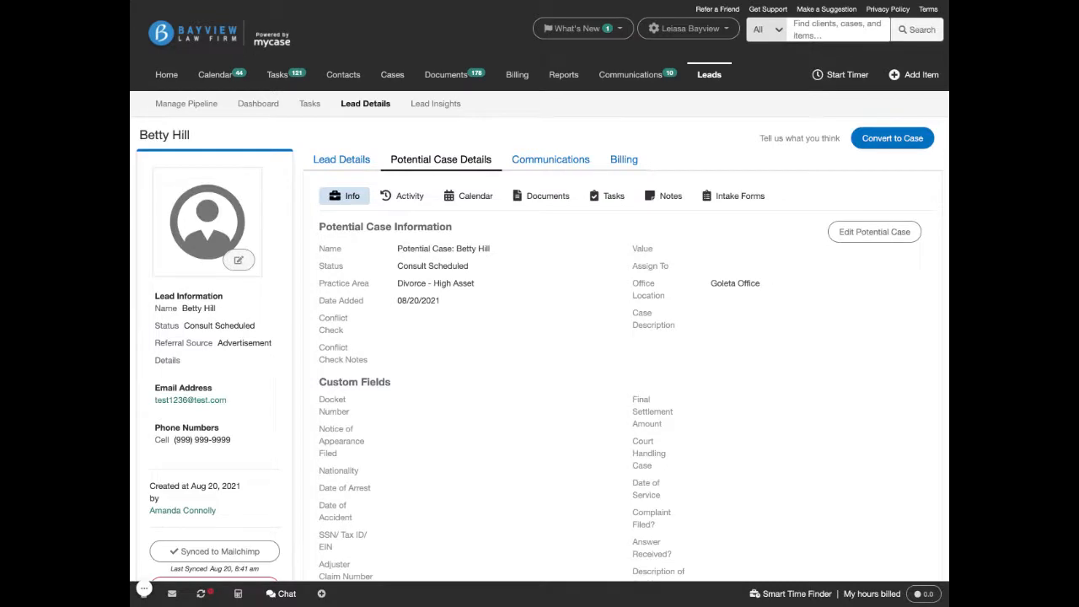
click(623, 158)
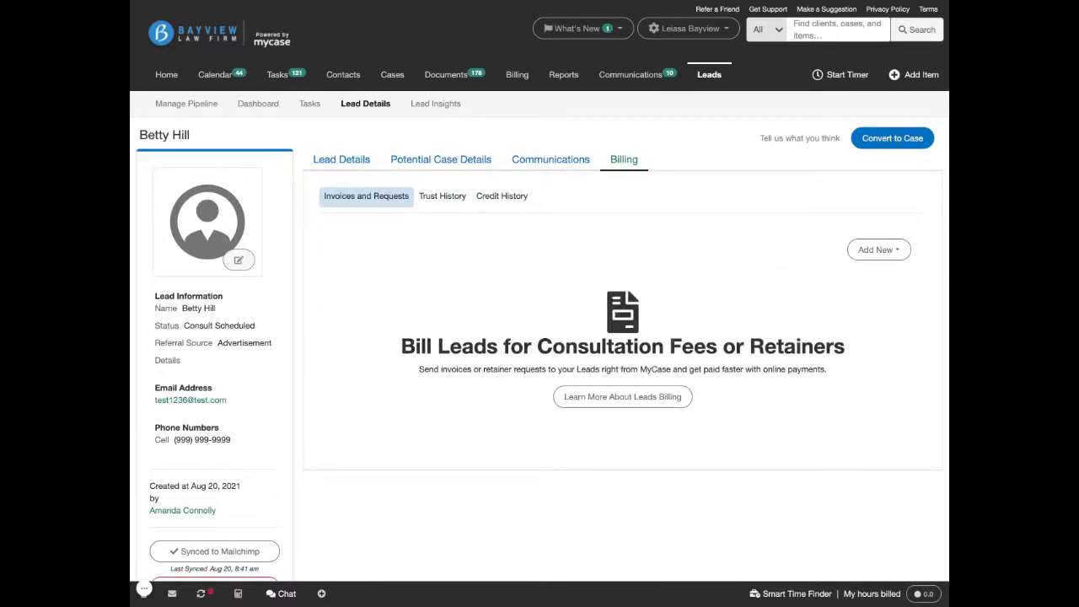
Add a new Consultation Invoice with amount 100 and save it
click(879, 250)
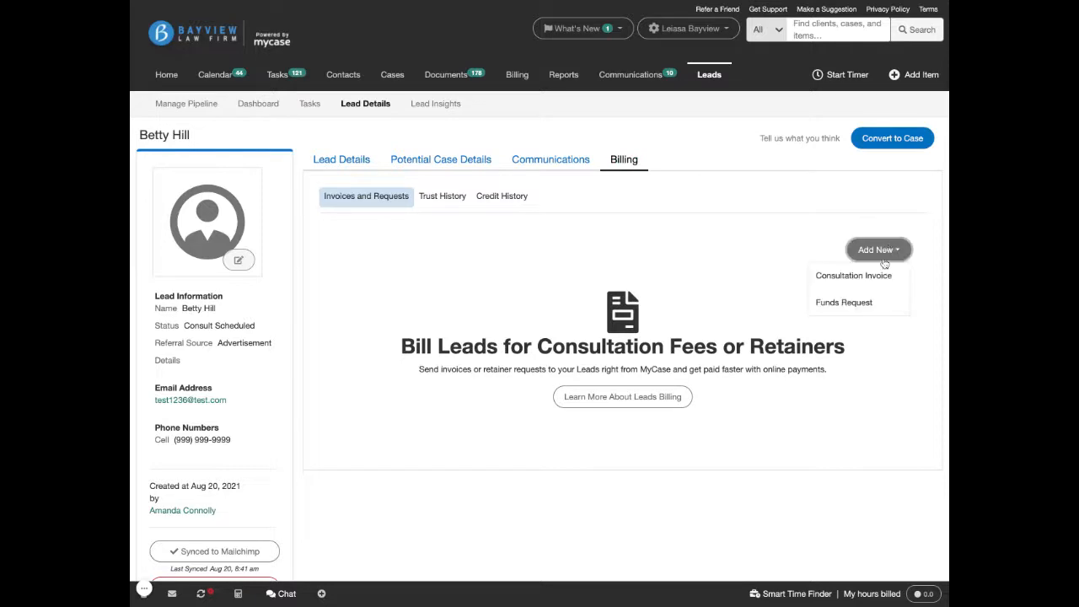
mouse_move(853, 277)
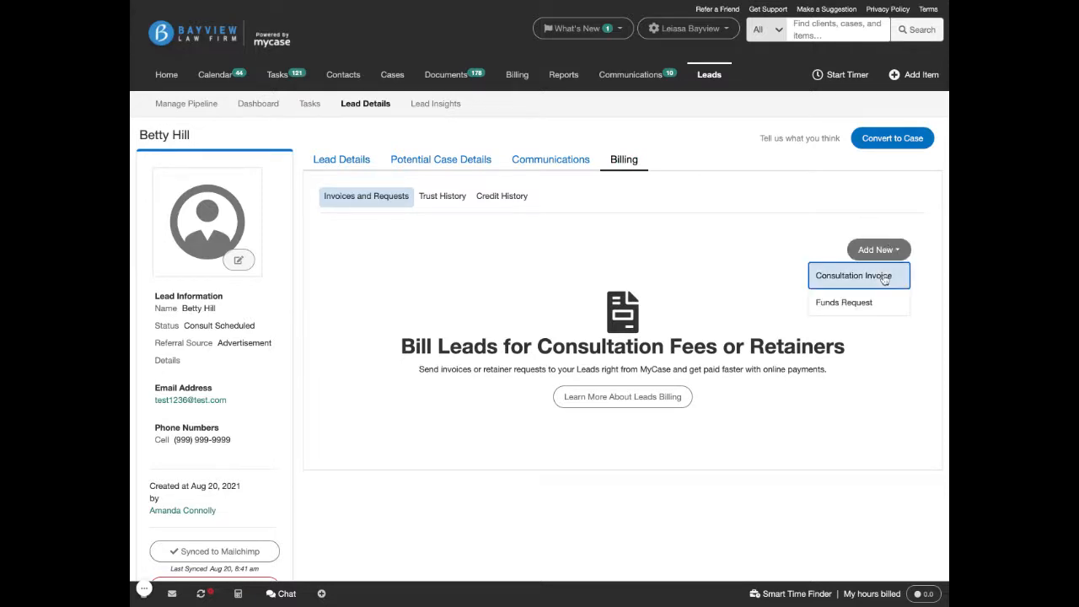
click(853, 276)
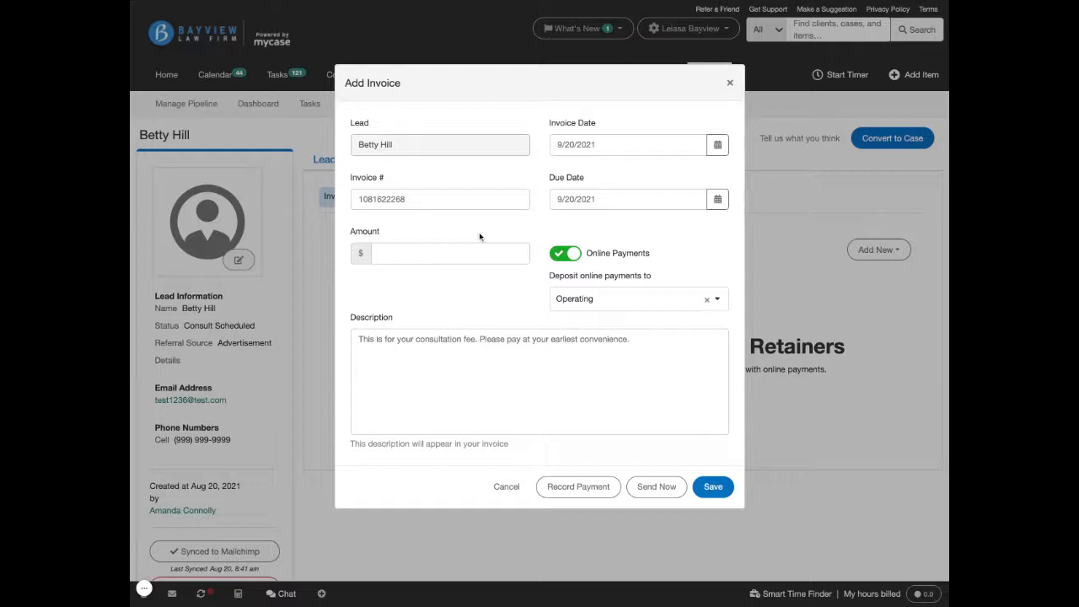
click(438, 253)
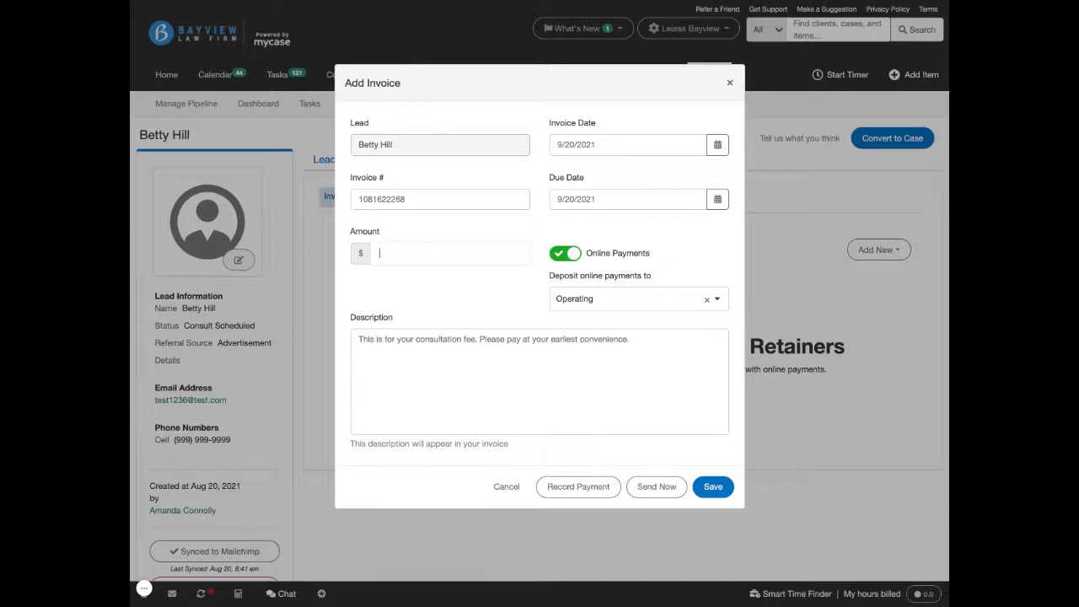
text(100)
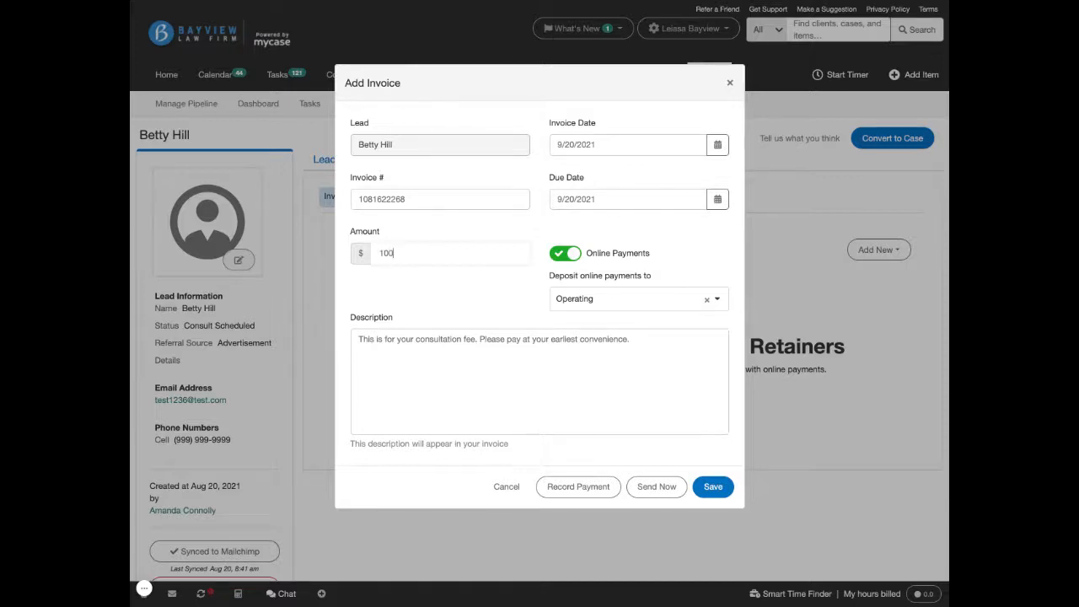
mouse_move(719, 298)
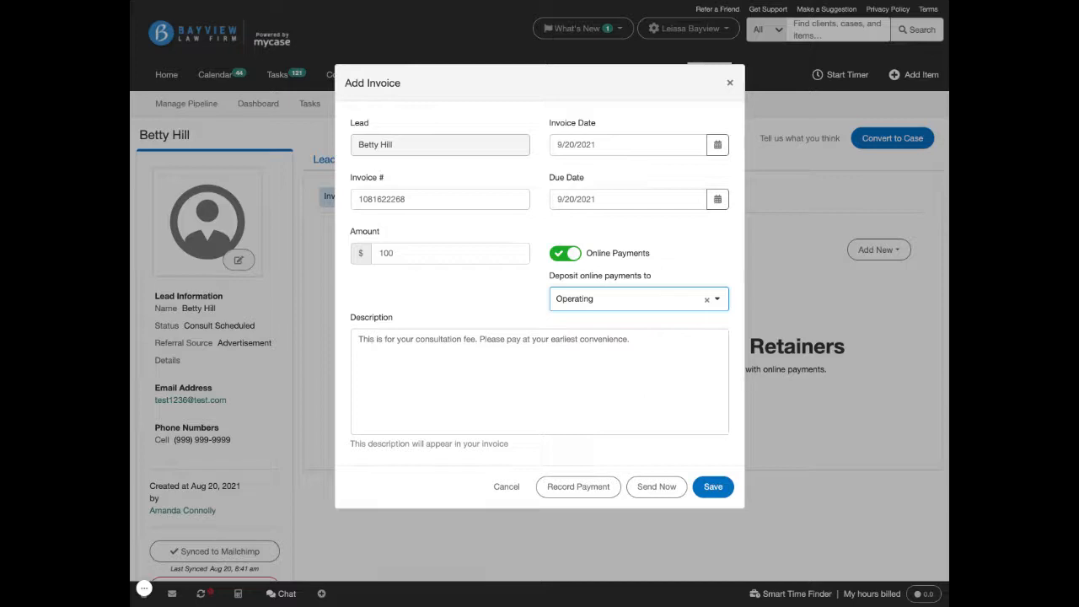
mouse_move(711, 428)
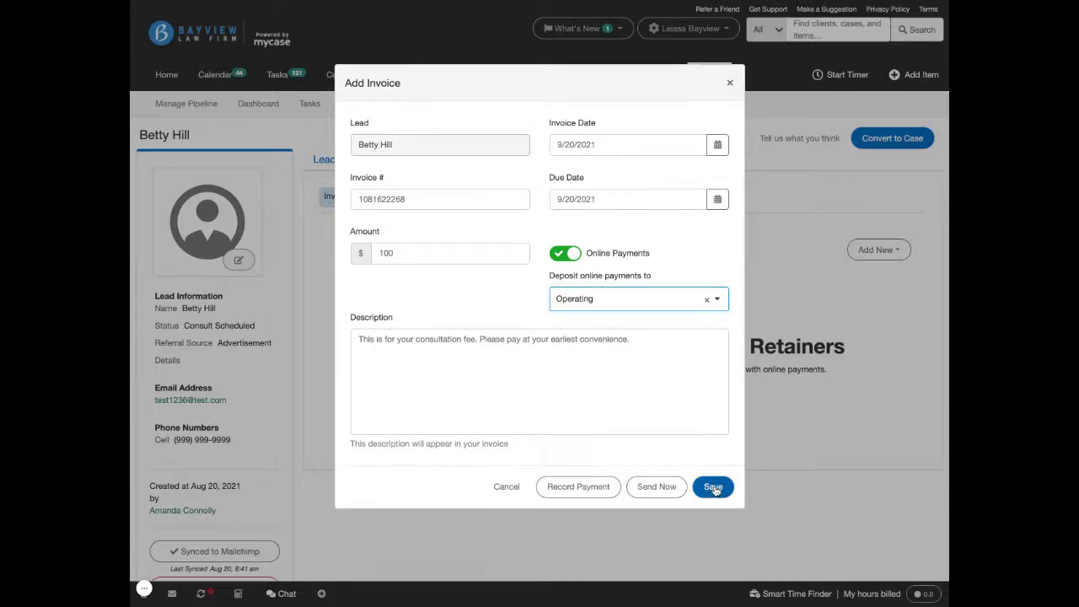
mouse_move(656, 486)
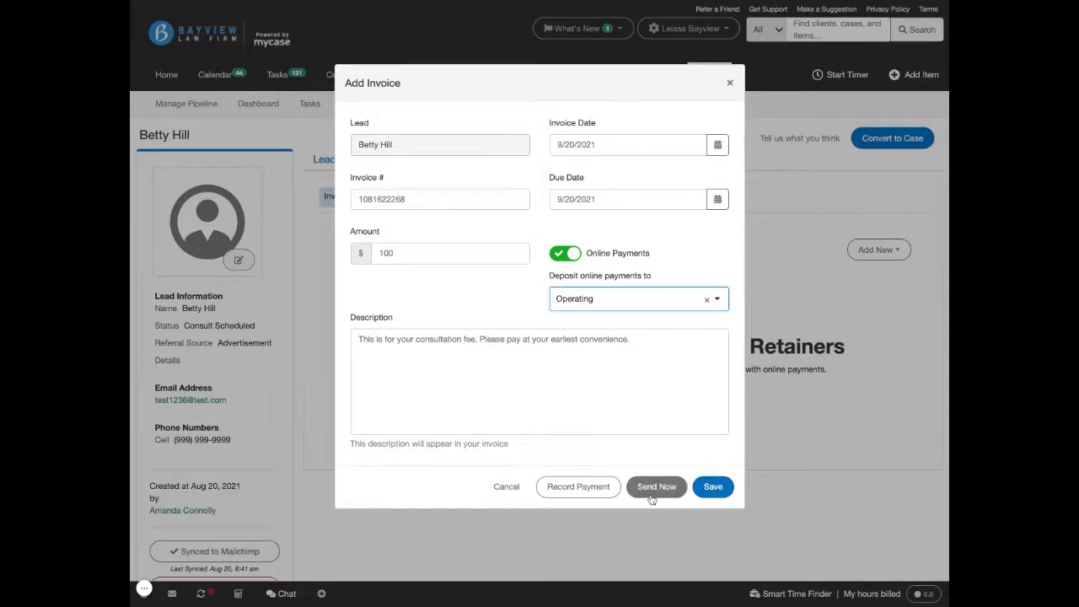
mouse_move(577, 486)
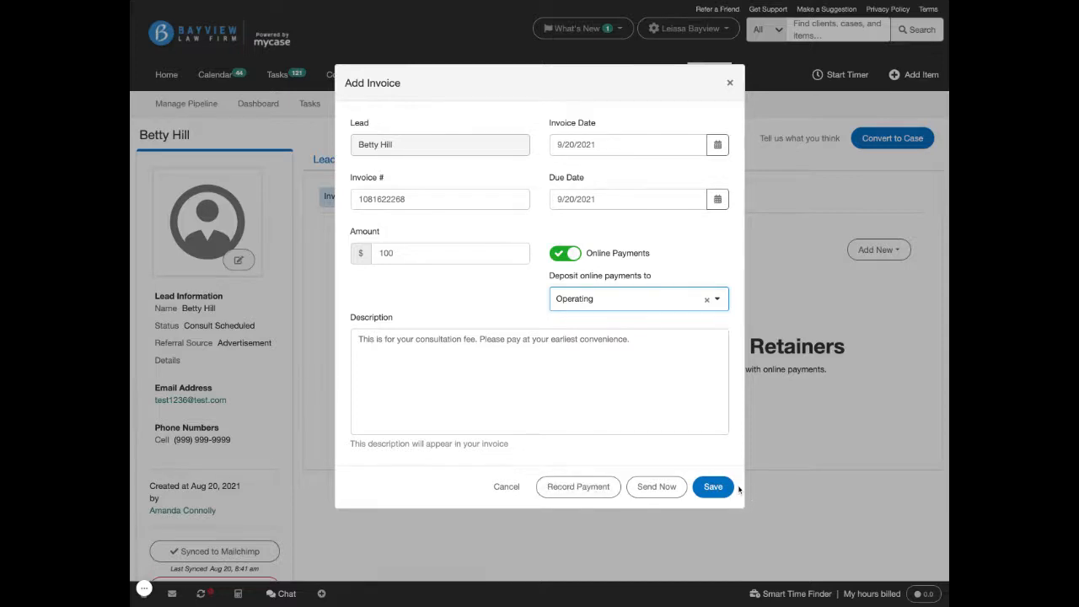
click(712, 486)
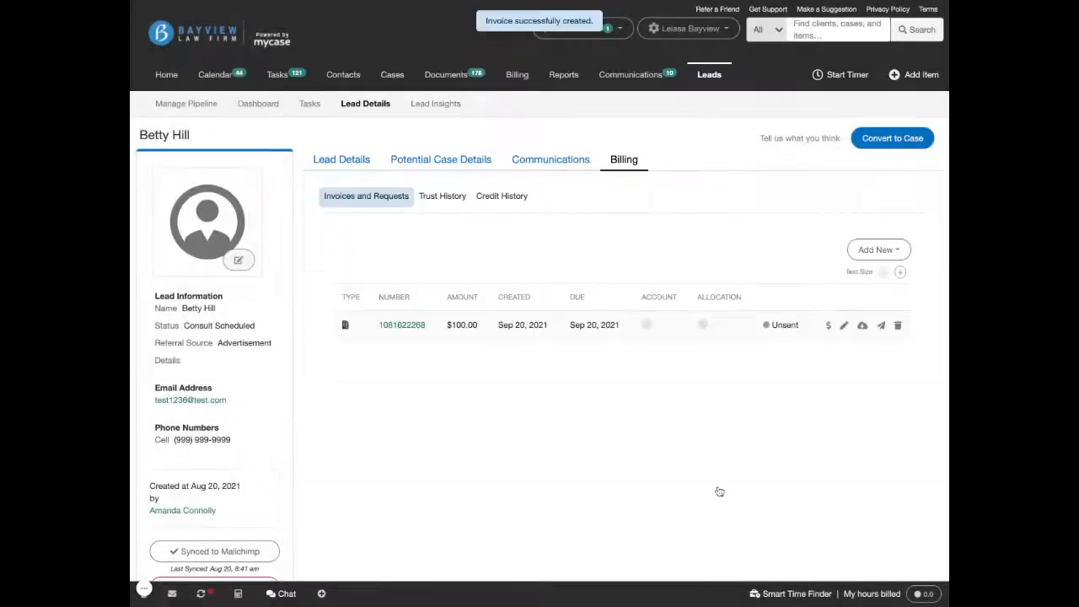
mouse_move(784, 344)
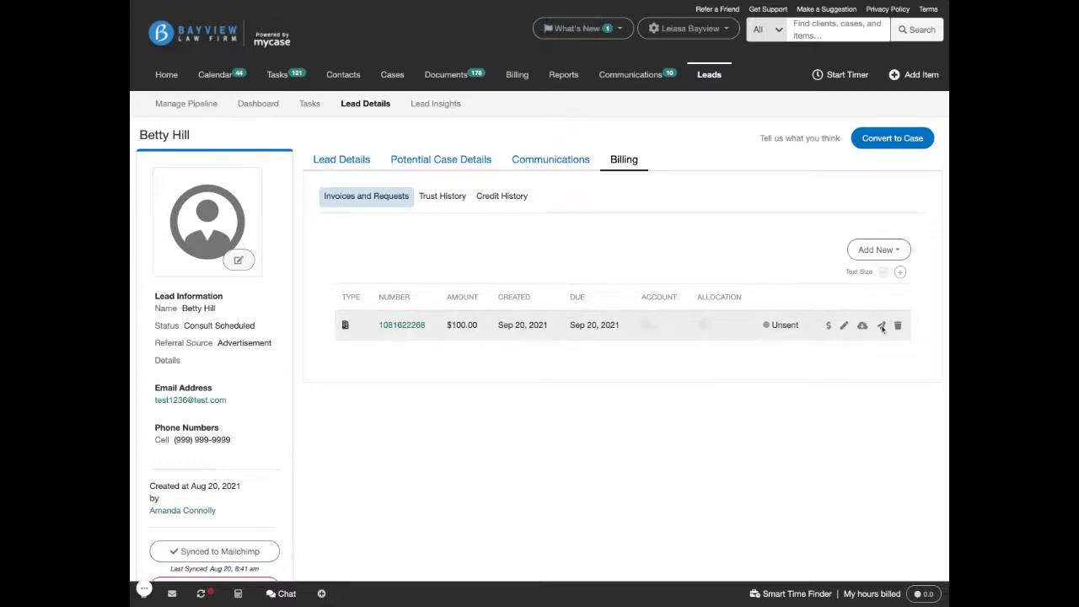
mouse_move(880, 325)
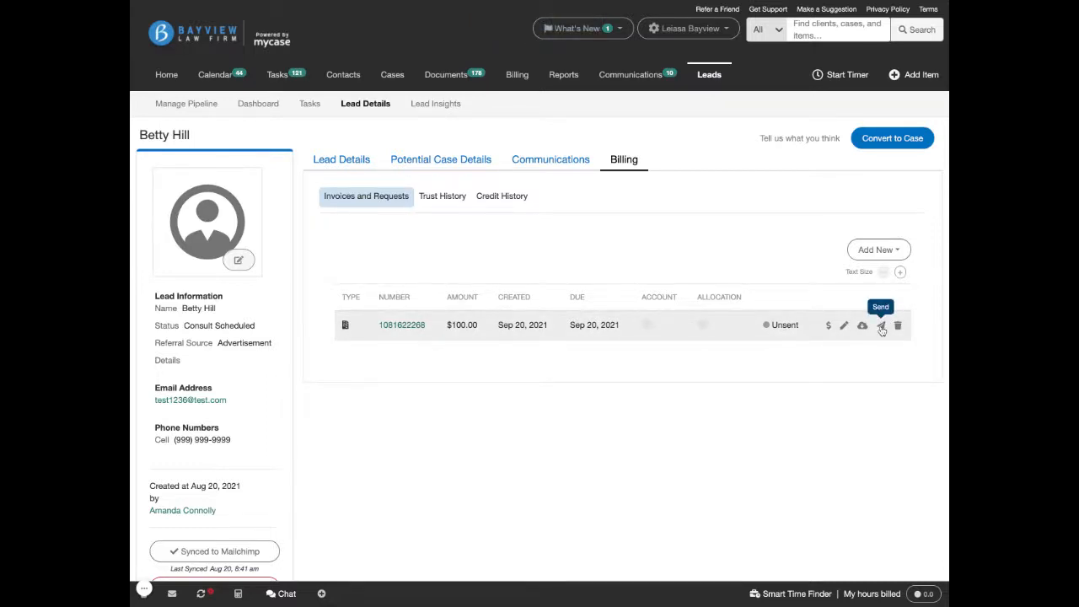
Send the invoice with Send by set to Email after previewing the text-message option
click(880, 327)
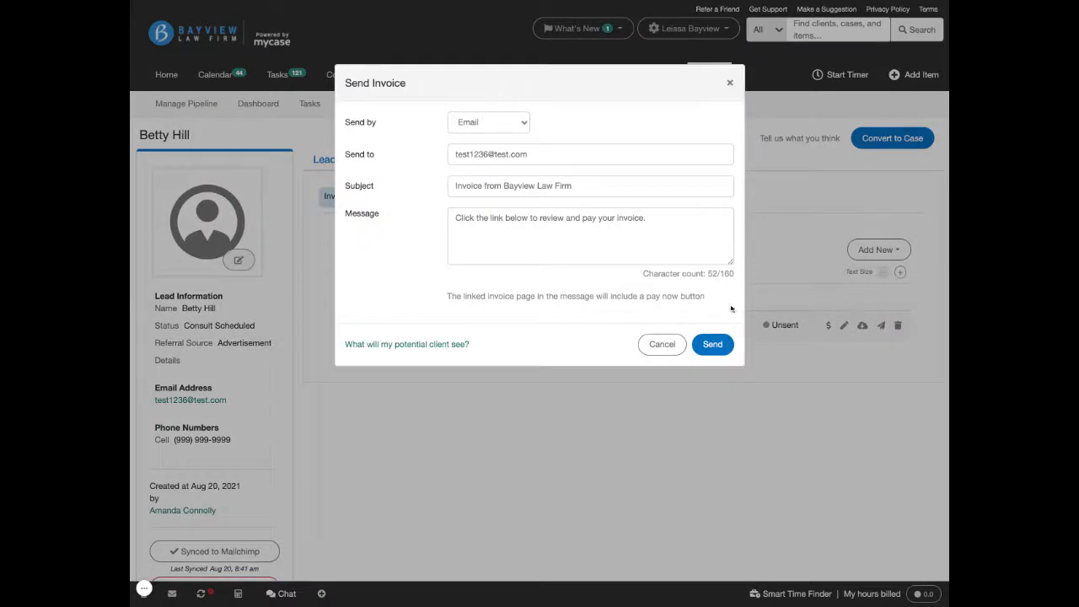
mouse_move(535, 324)
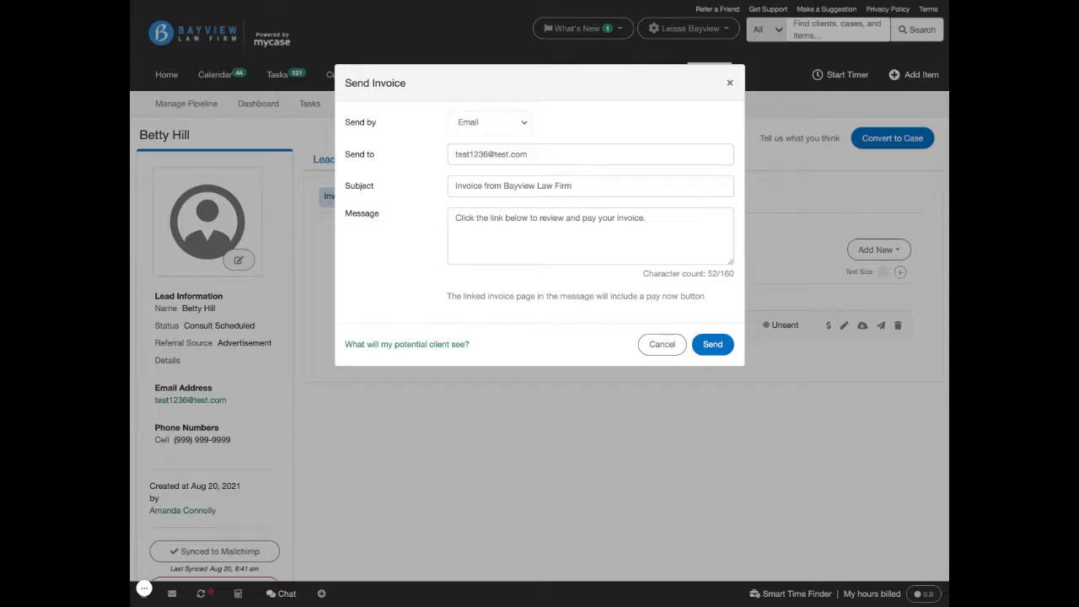
click(489, 121)
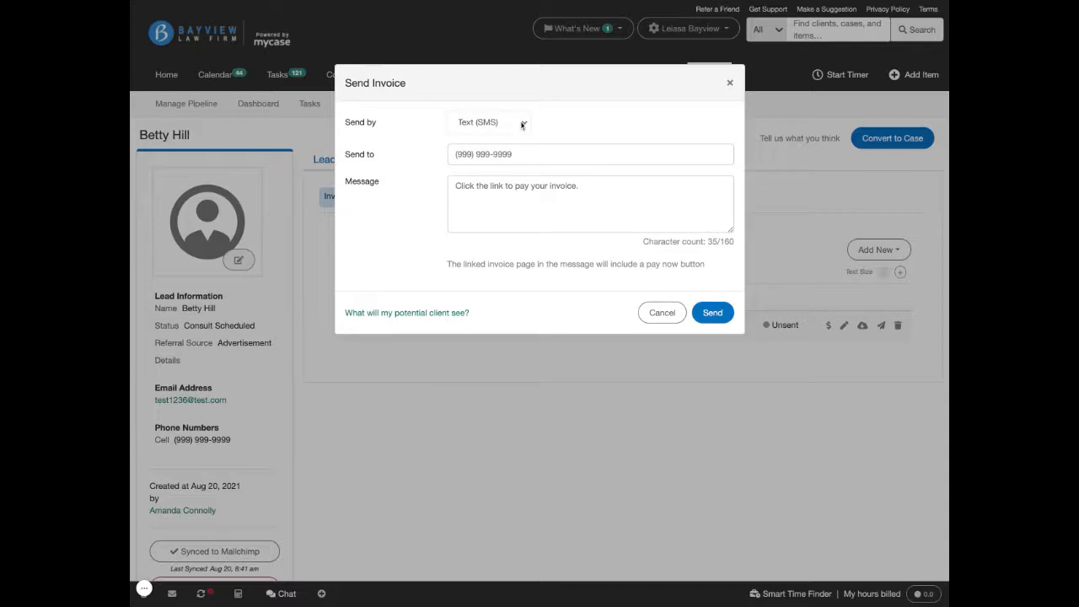
mouse_move(533, 123)
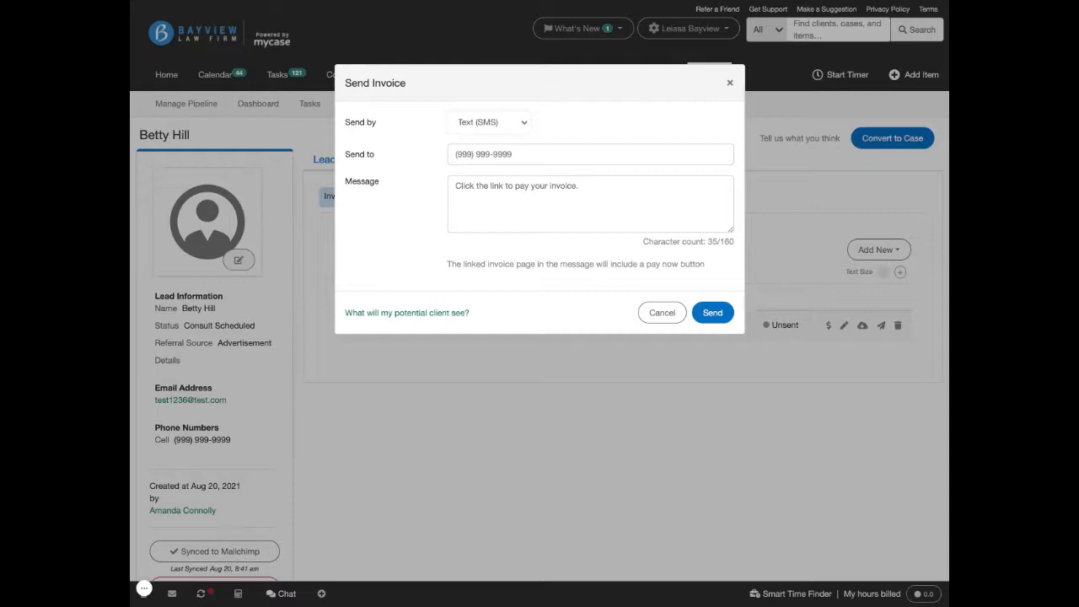
mouse_move(522, 125)
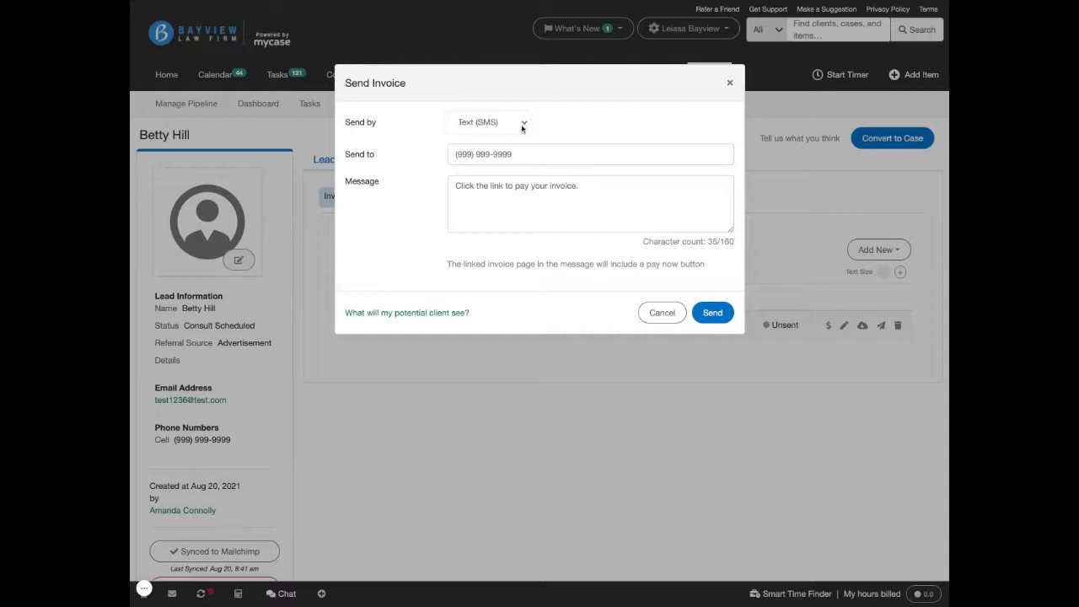
click(489, 122)
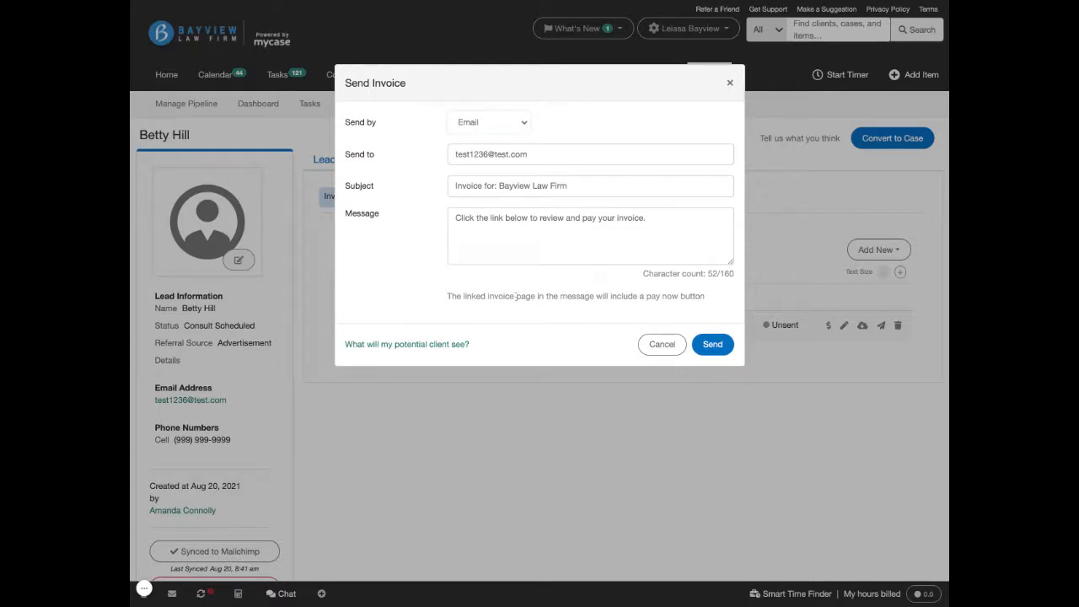
click(590, 185)
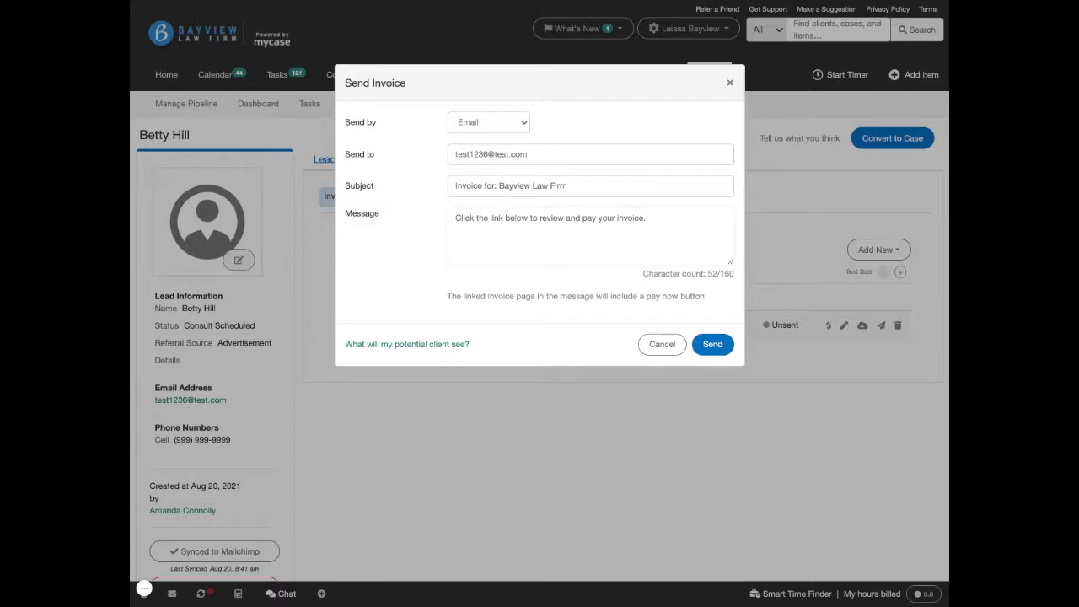
click(712, 344)
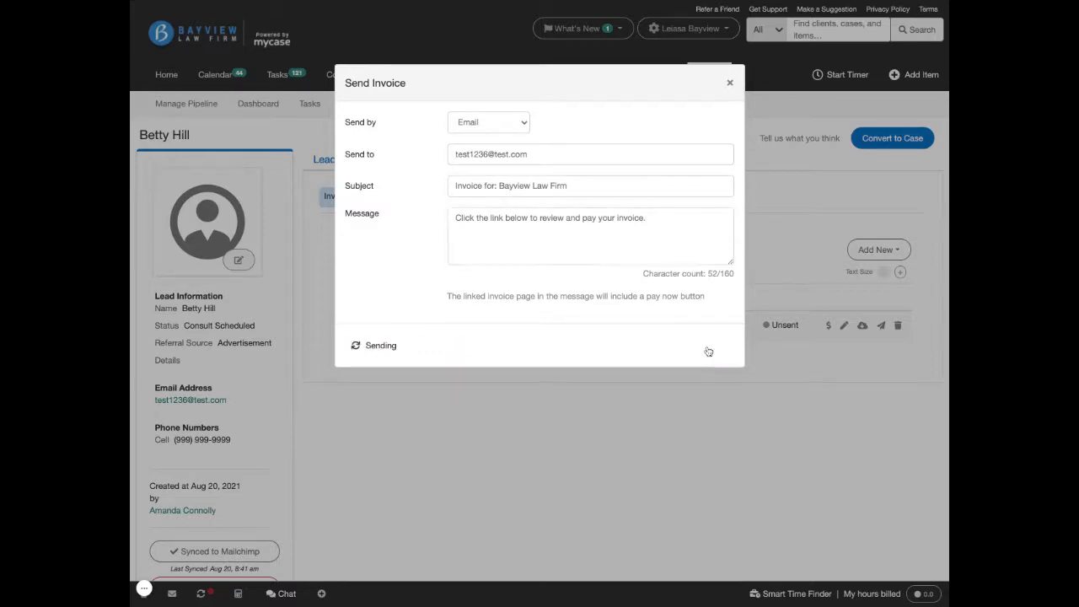